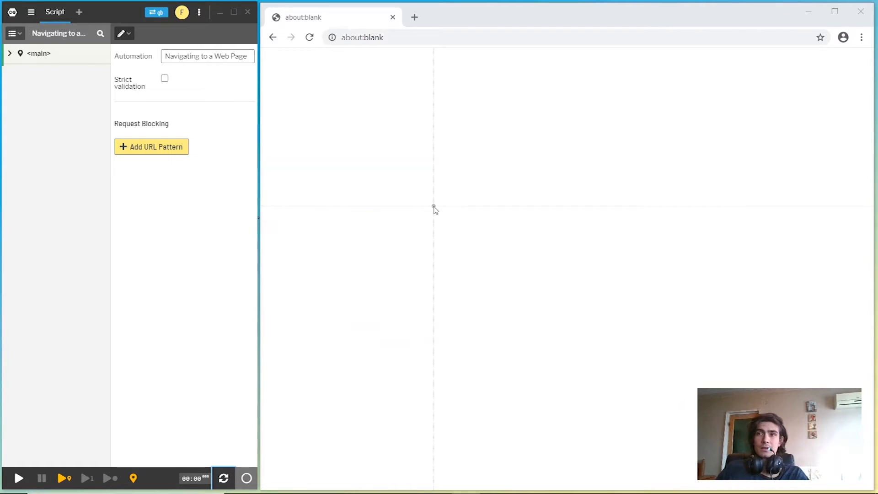
mouse_move(431, 209)
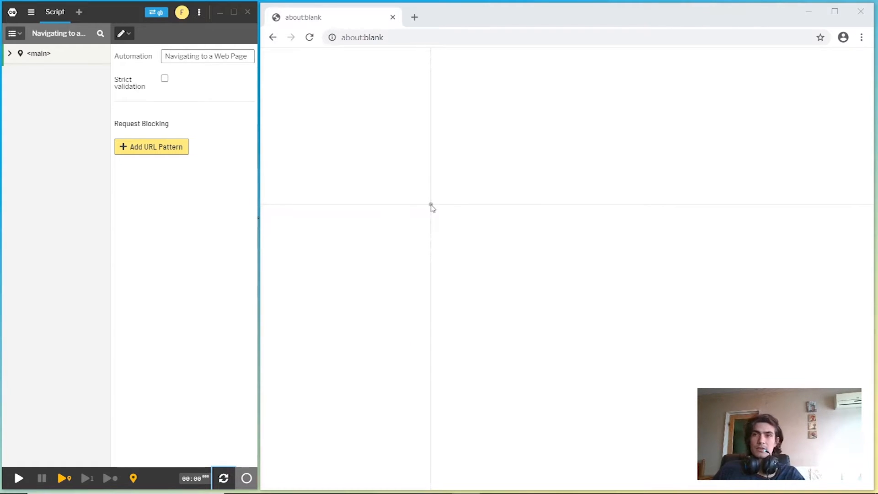
mouse_move(442, 211)
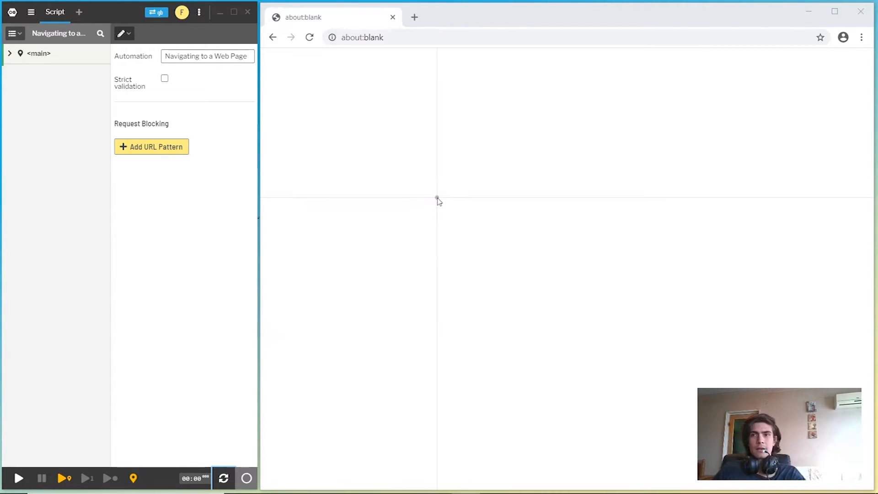
mouse_move(448, 231)
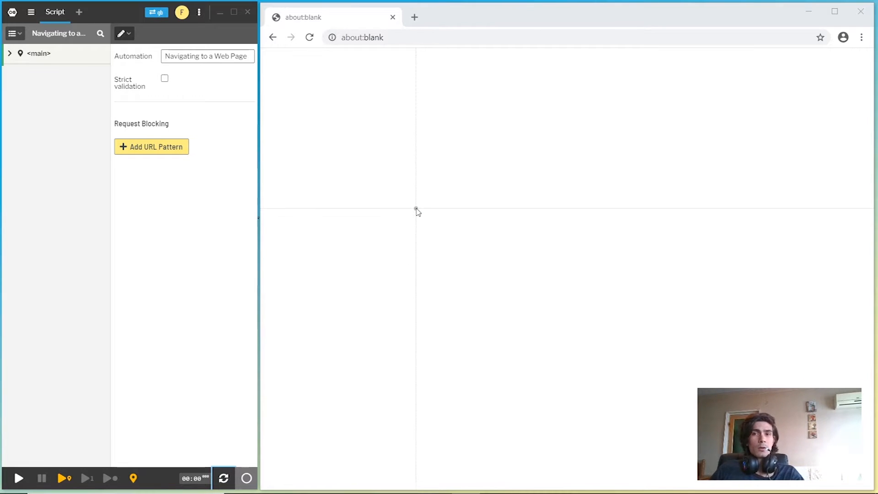
mouse_move(438, 208)
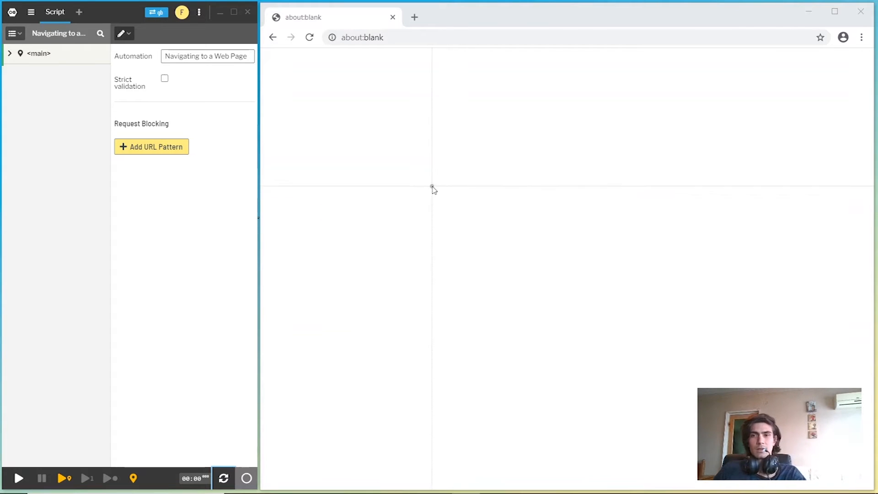
mouse_move(445, 194)
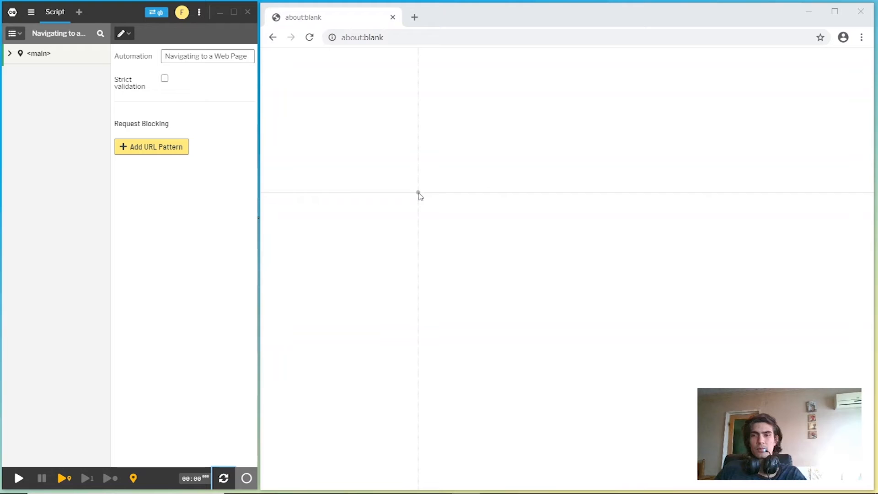
mouse_move(372, 161)
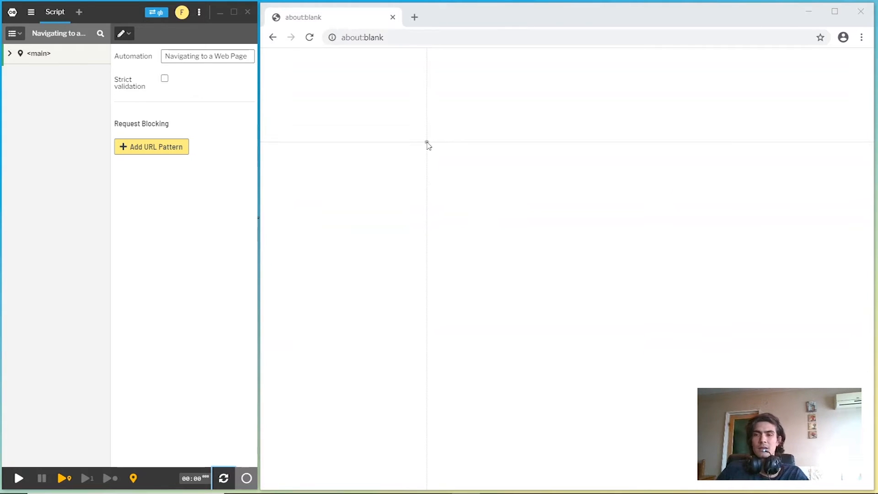
- Expand the <main> context to show its empty ACTIONS (0) and DEFINITIONS (0) lists
click(9, 53)
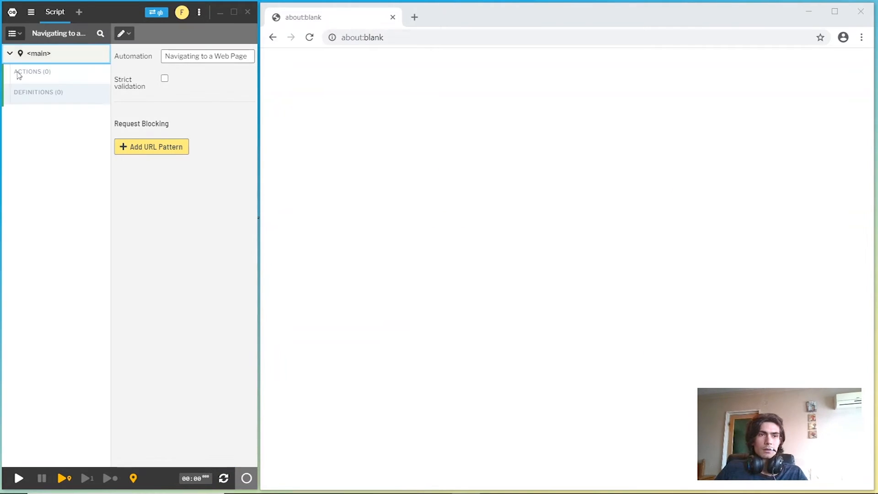
- Add a Page.navigate action found via "nav" and label it "somewhere on the internet"
text(nav)
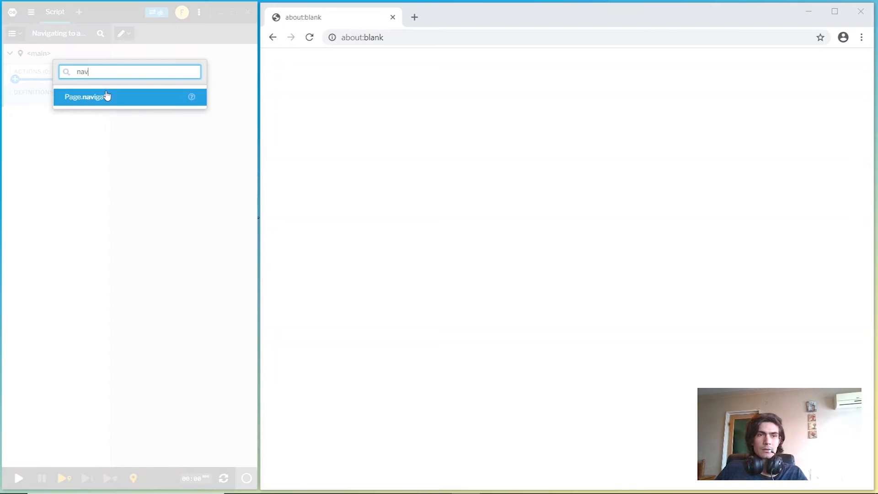
click(86, 97)
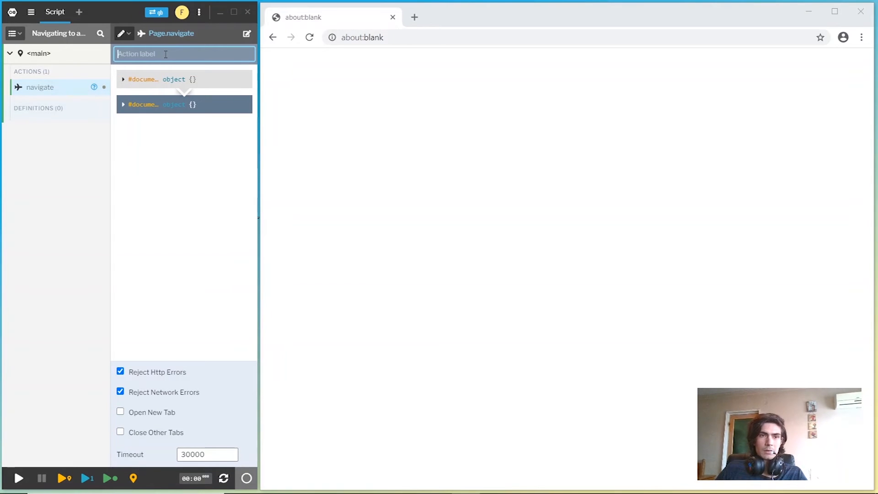
text(somewhere on the inter)
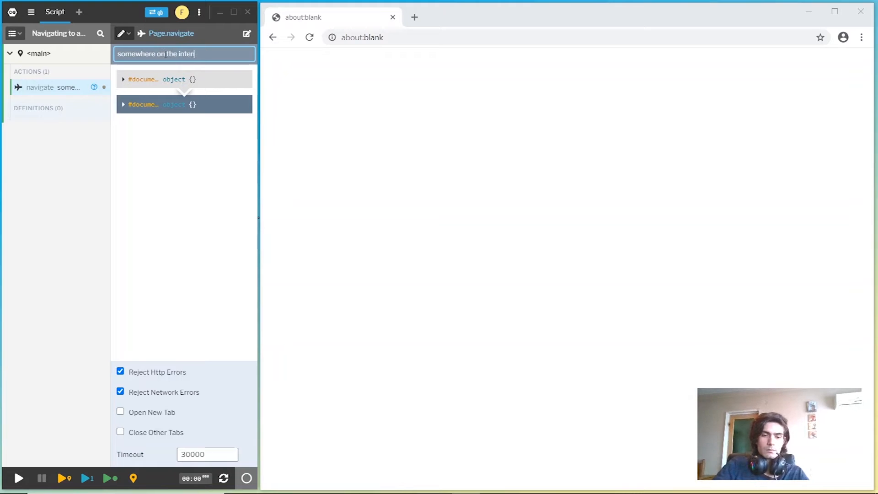
text(net)
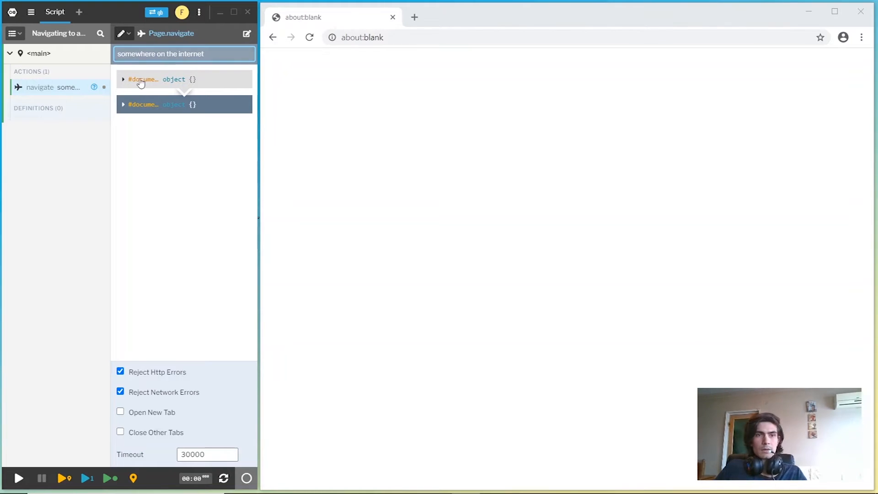
text(get con)
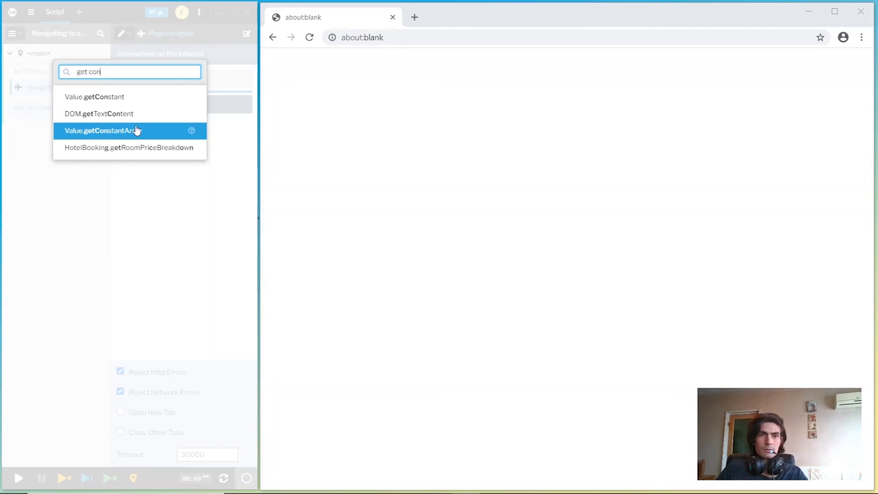
- Supply the URL through a Value.getConstant pipe set to robotschool.dev/beginners-guide and play the script
click(94, 96)
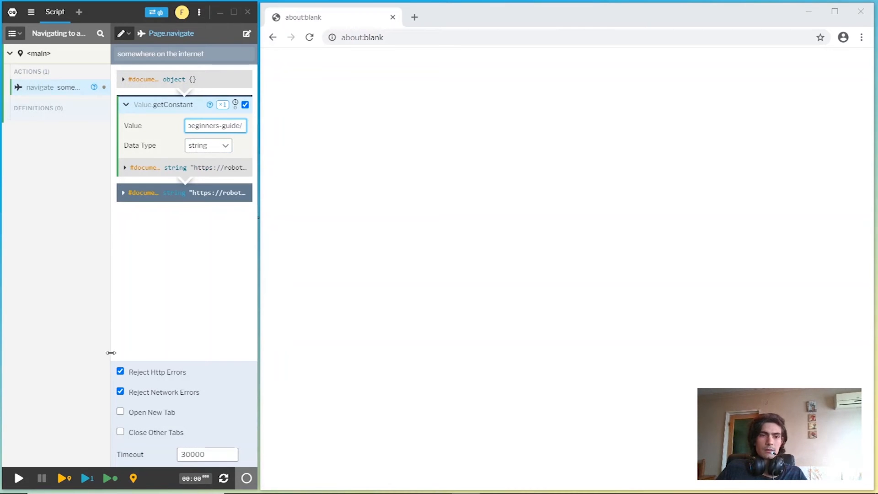
click(18, 478)
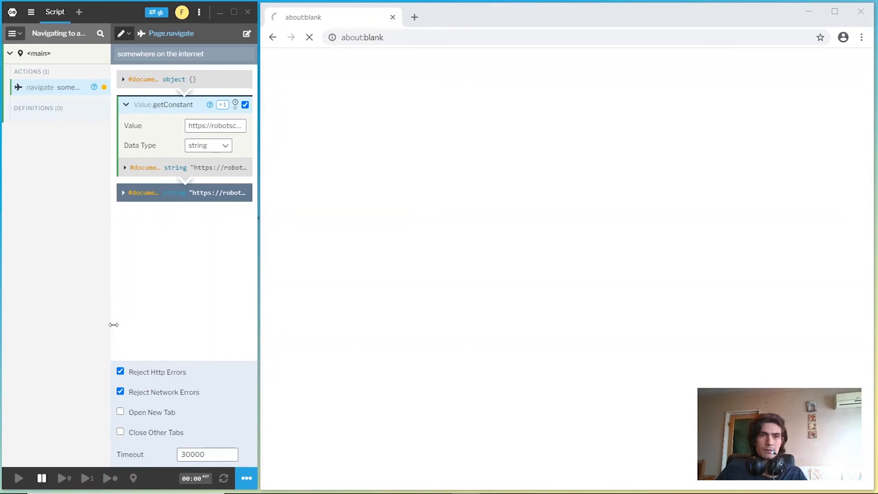
- Return to the <main> context settings once the browser shows the beginners' guide topics
click(18, 477)
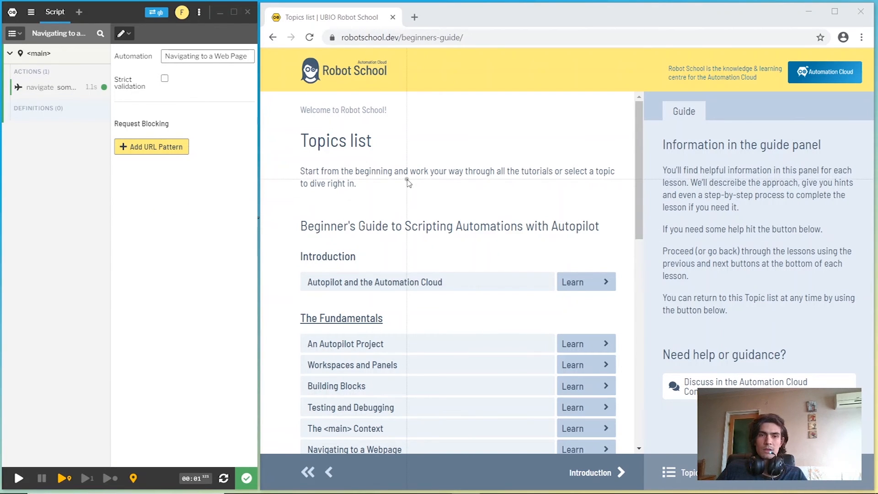
mouse_move(204, 247)
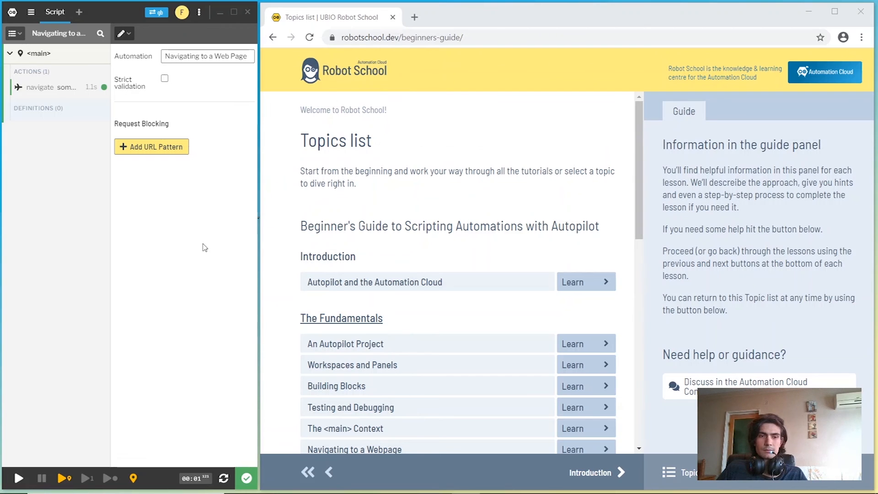